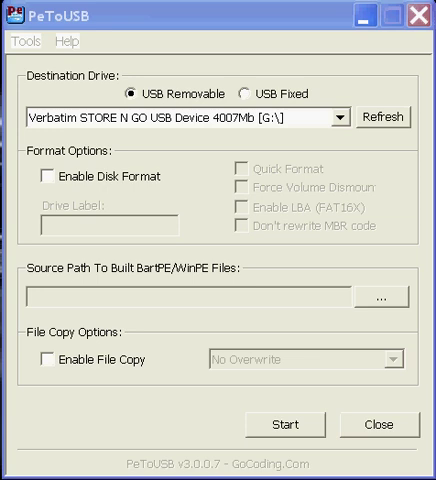
mouse_move(408, 145)
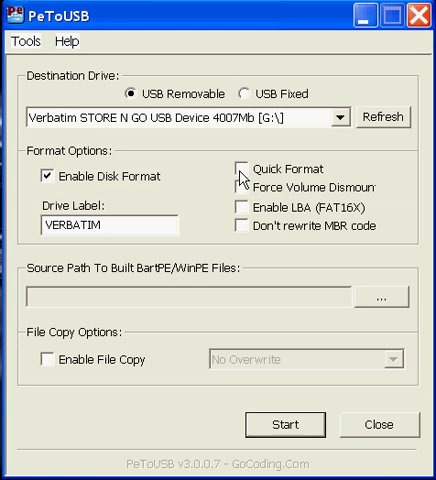
Step: Enable Quick Format and set the source files path to SEC_RCD (Y:)
left_click(243, 170)
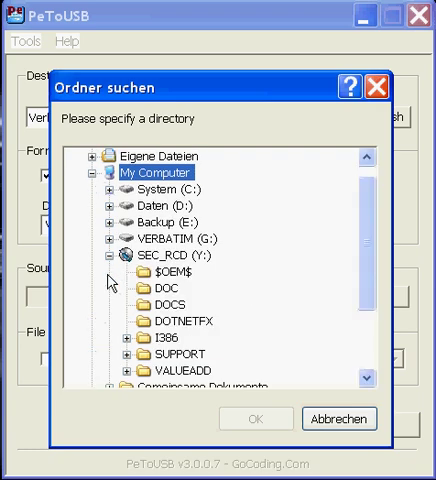
scroll("down", 3)
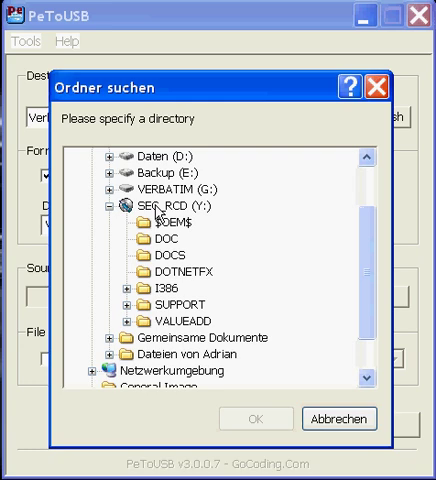
left_click(160, 206)
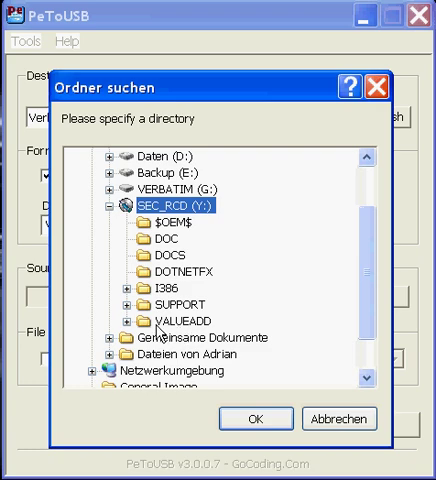
left_click(175, 321)
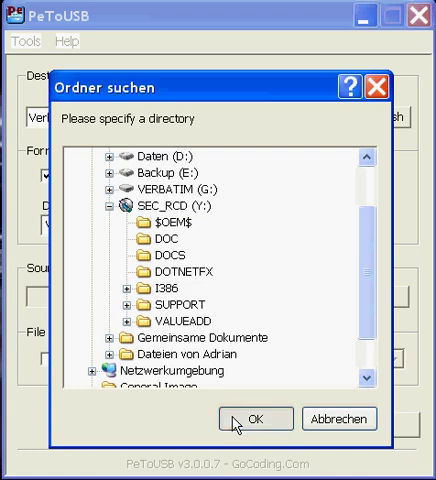
left_click(256, 418)
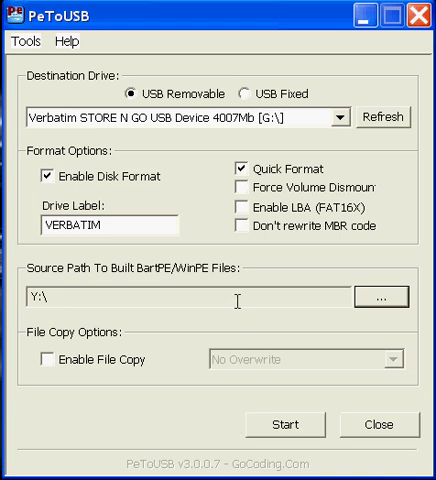
mouse_move(235, 313)
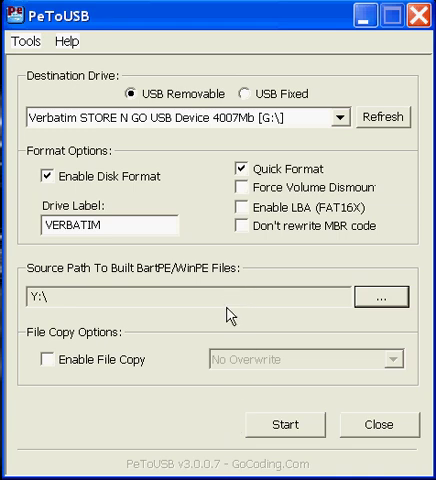
mouse_move(44, 354)
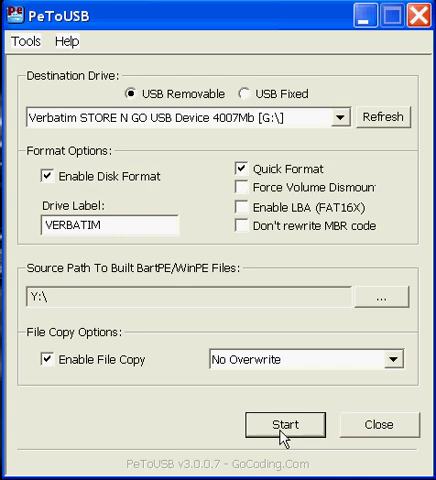
Step: Start formatting and copying files to the drive, bringing up the Continue? confirmation
left_click(284, 424)
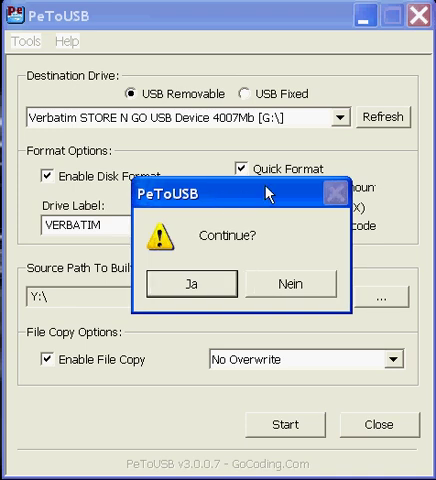
mouse_move(210, 288)
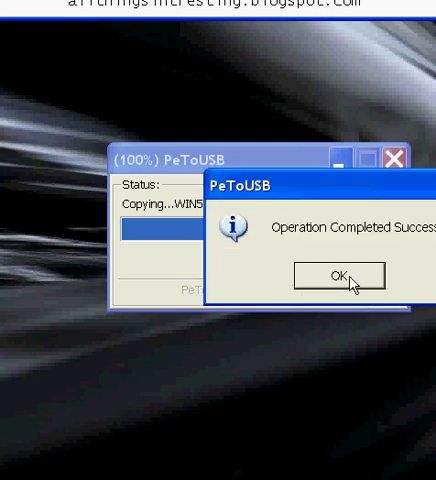
Step: Acknowledge the success message and close drive G: Properties after checking FAT with 903 MB used
left_click(334, 276)
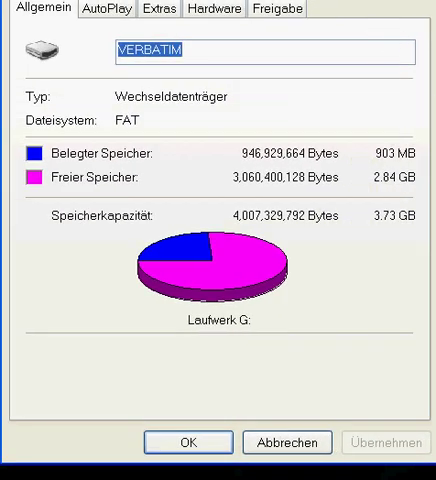
mouse_move(370, 249)
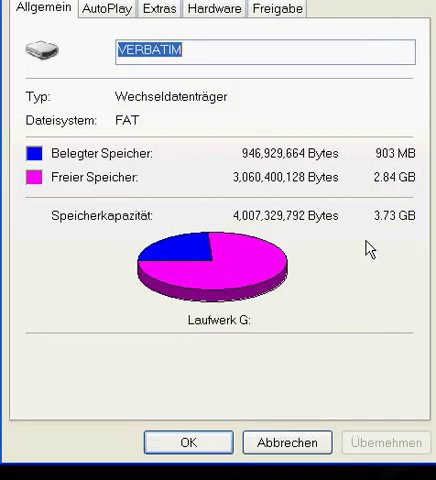
mouse_move(400, 232)
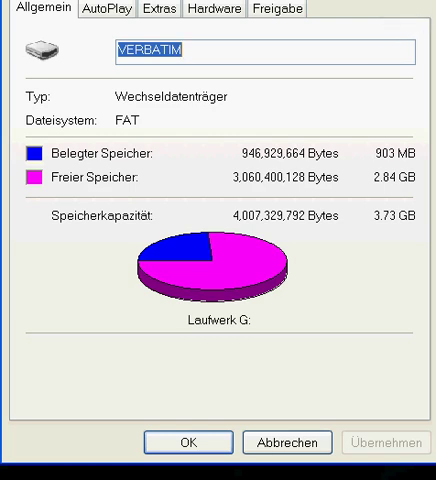
left_click(186, 442)
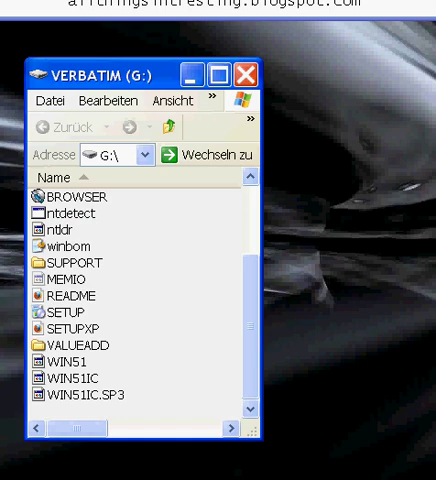